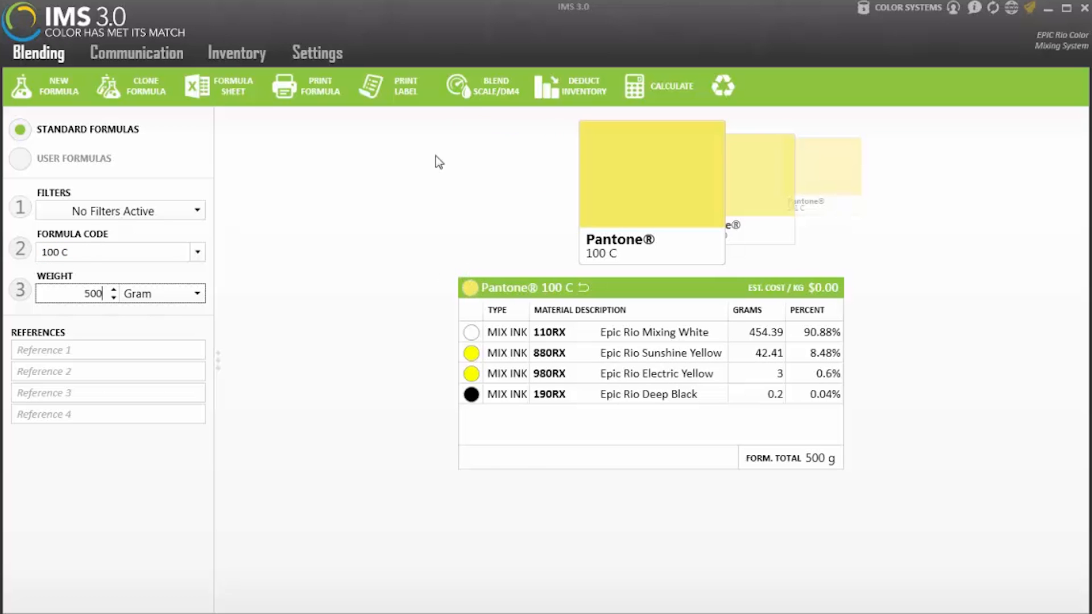
mouse_move(155, 162)
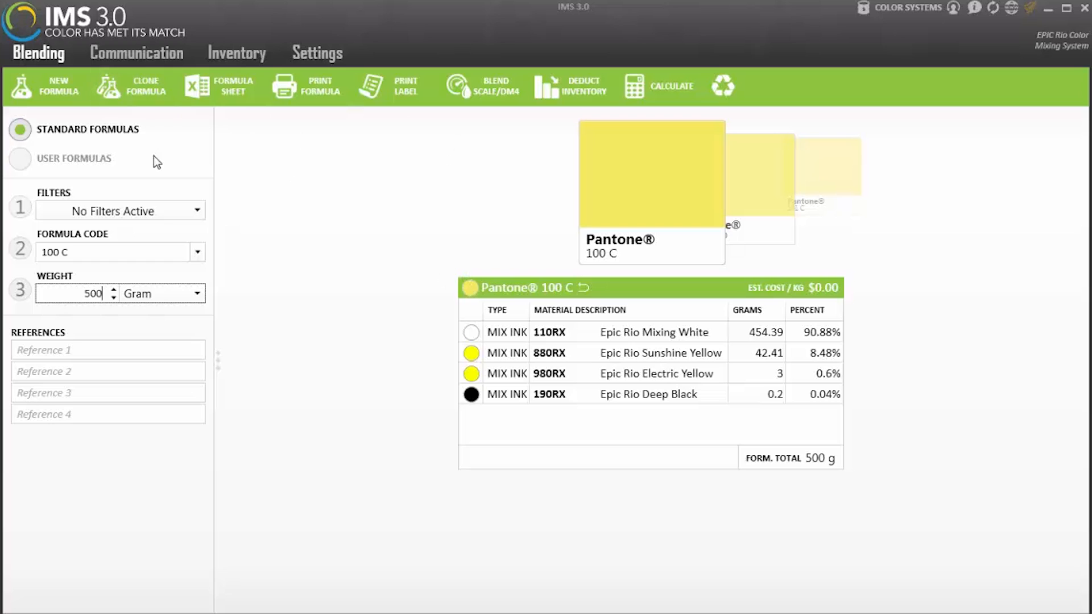
Rescale the Pantone 100 C formula to a 1000 gram batch.
triple_click(75, 293)
type("1,000")
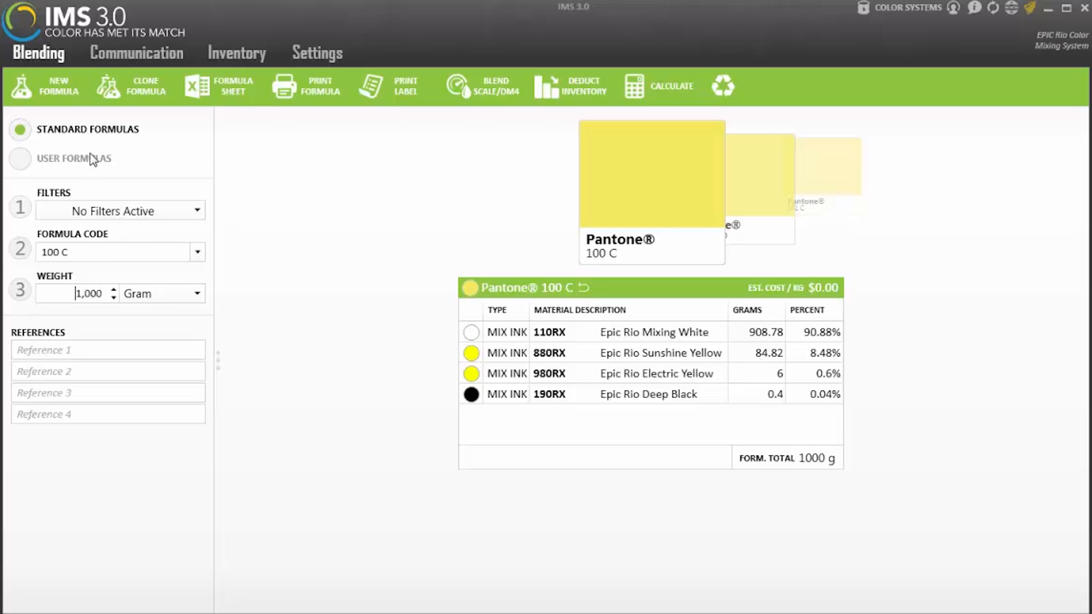
left_click(120, 251)
type("422")
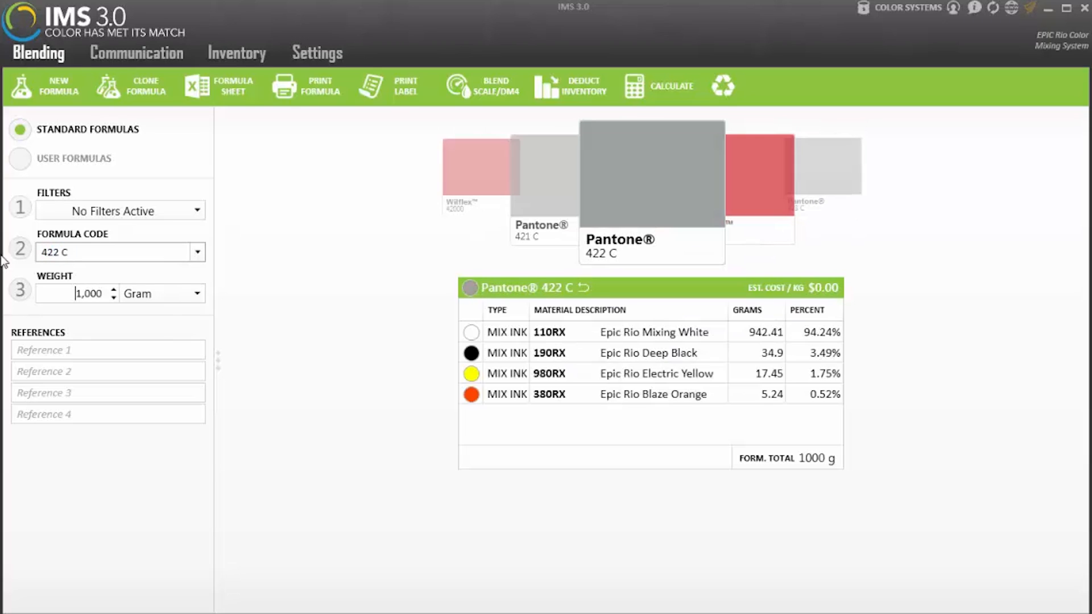
Rescale the Pantone 422 C formula to a 500 gram batch.
triple_click(77, 293)
type("500")
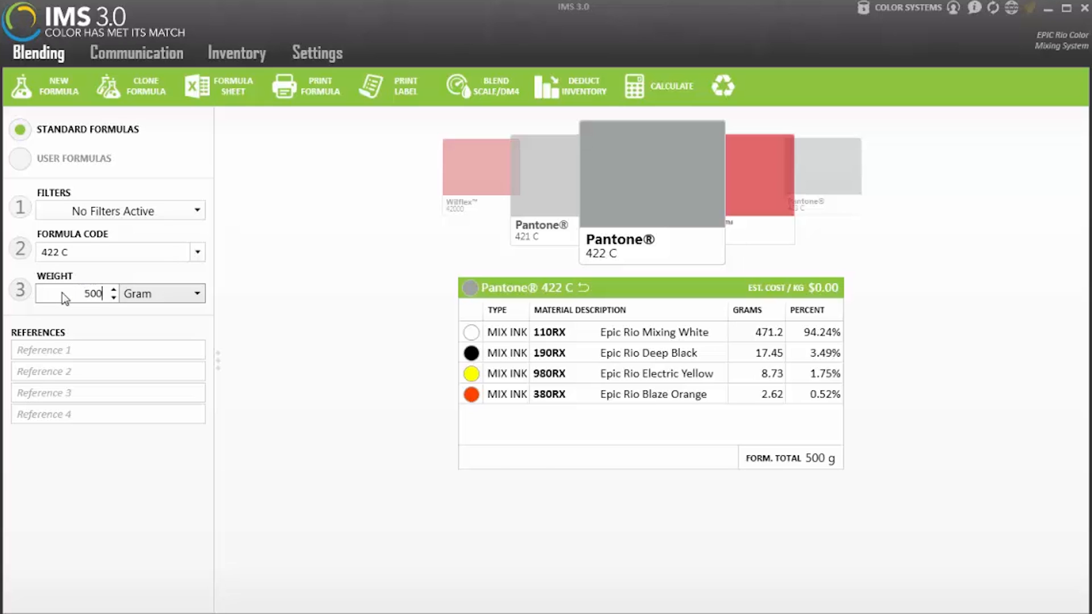
mouse_move(124, 245)
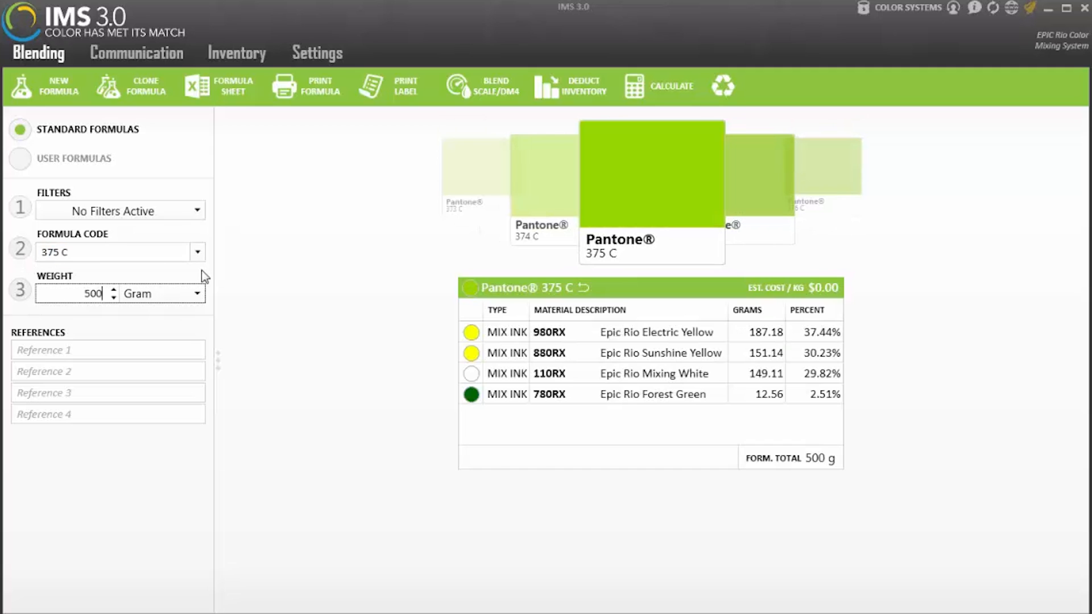
mouse_move(405, 400)
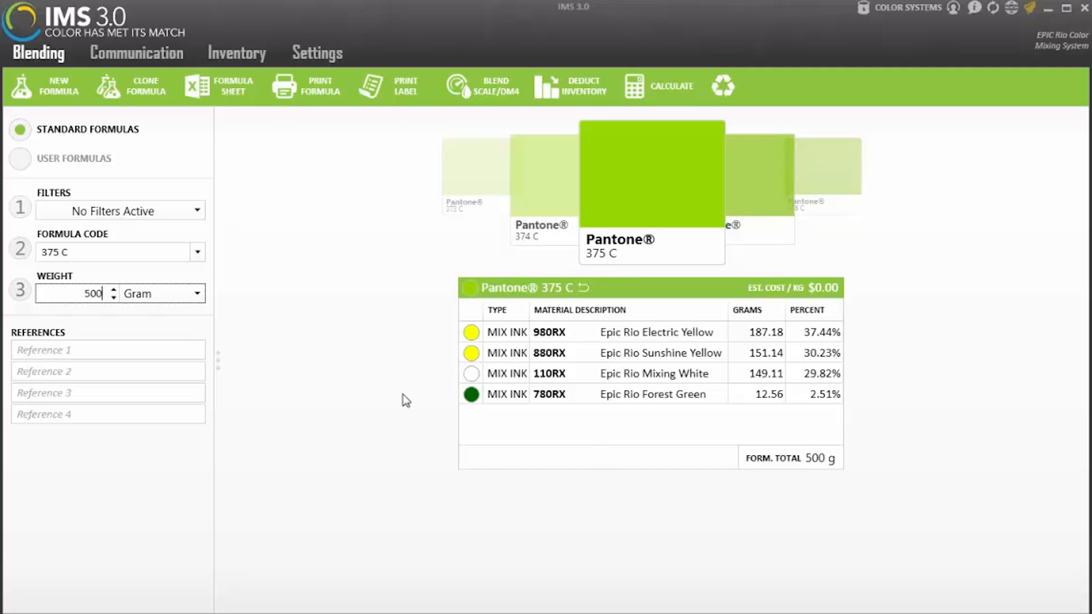
Load the Pantone 375 C formula, keeping the weight at 500 grams.
left_click(198, 293)
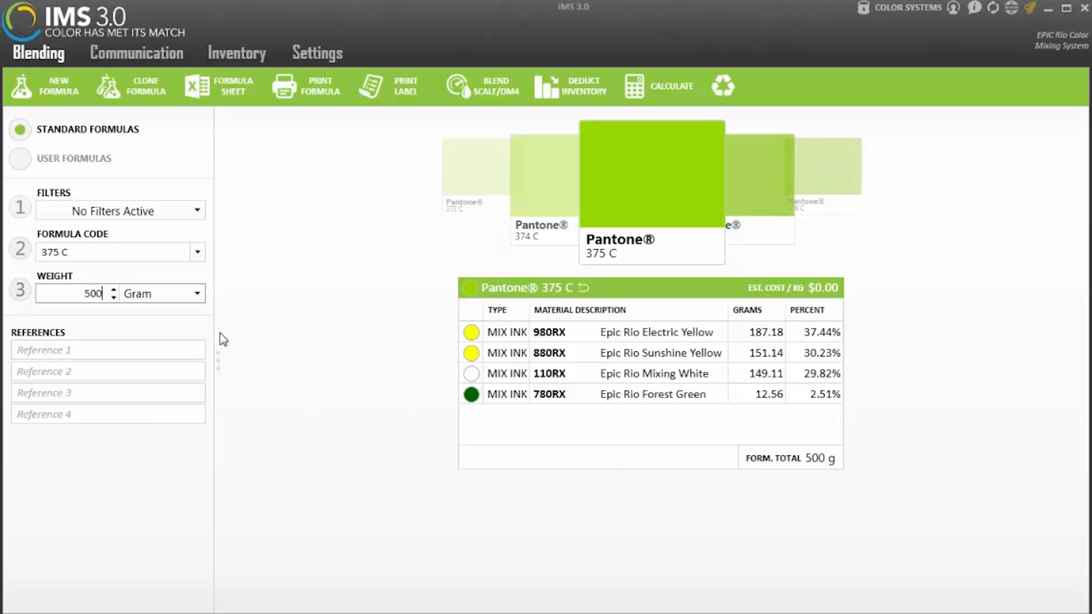
mouse_move(256, 177)
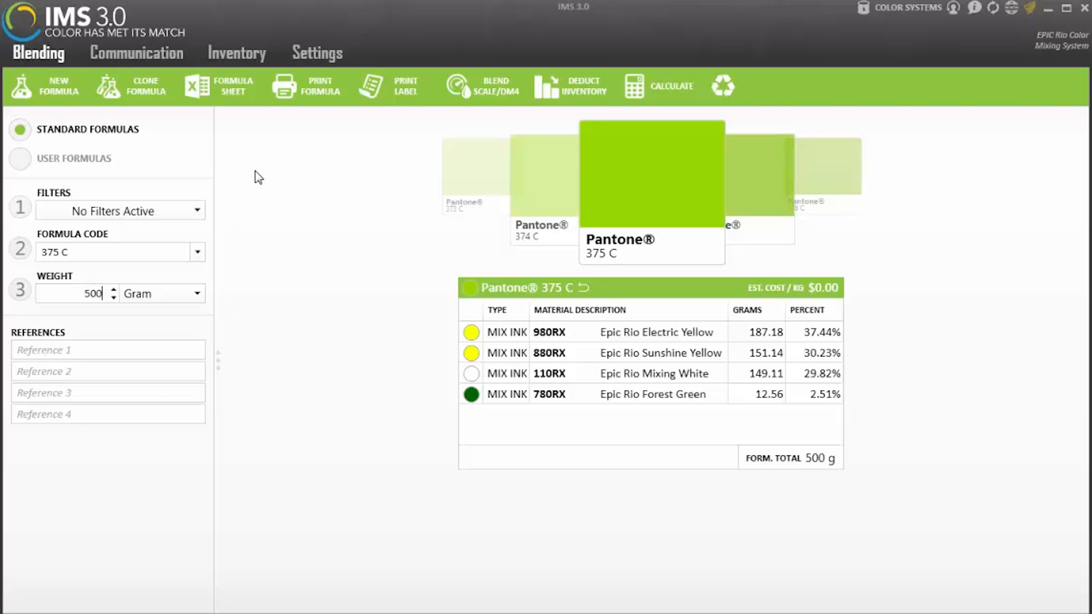